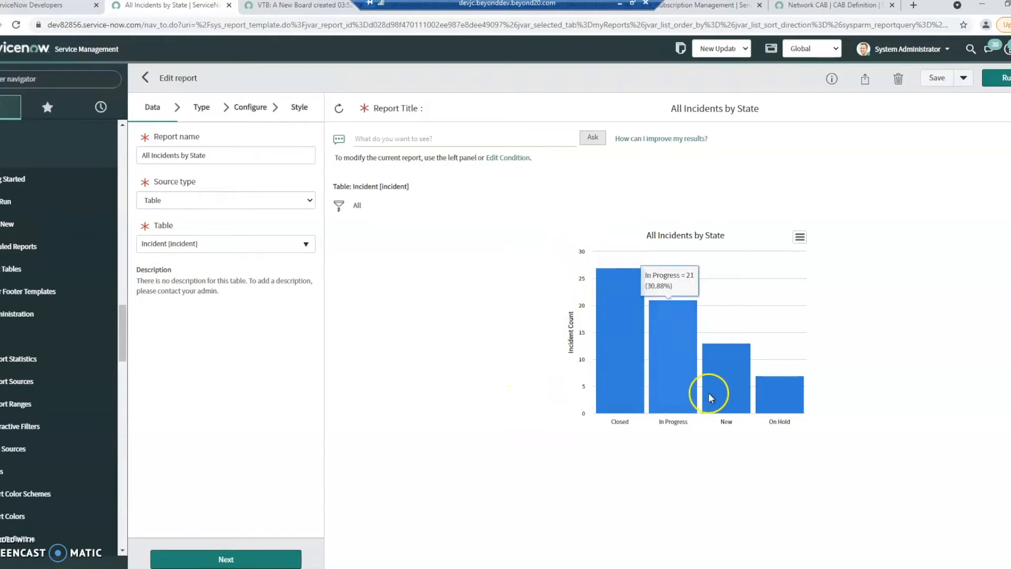
mouse_move(532, 306)
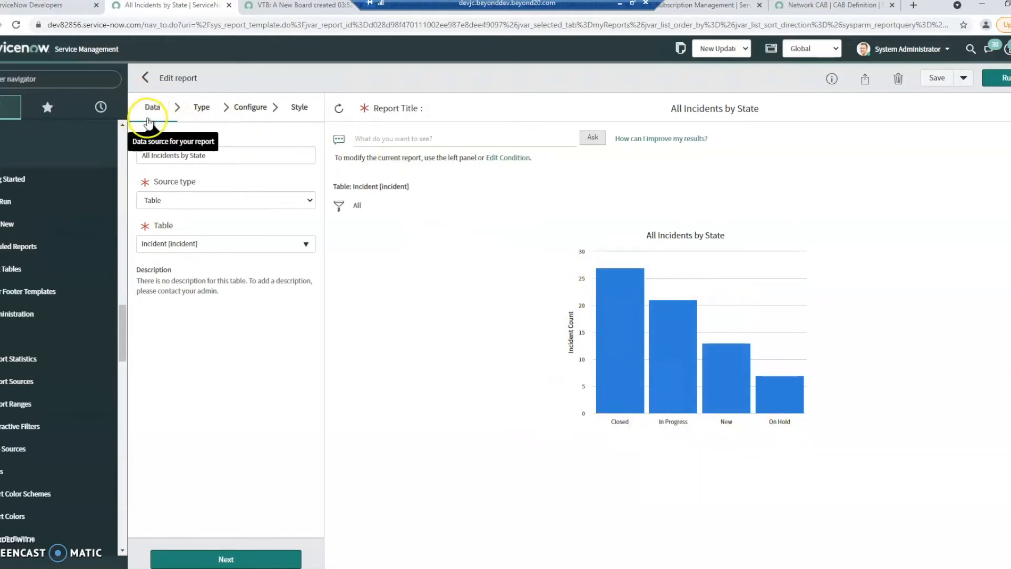
mouse_move(123, 93)
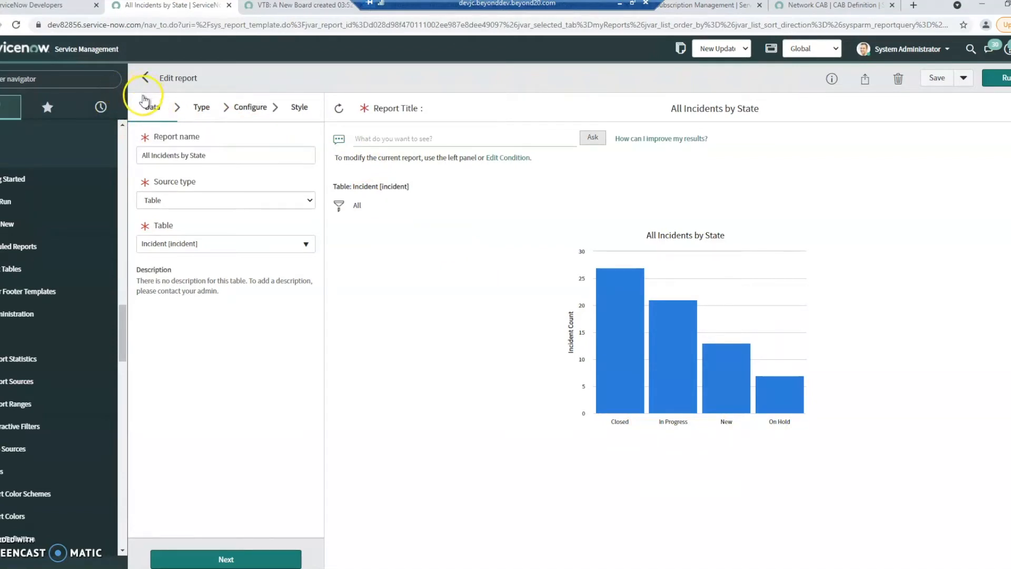
Step: Review the report name and keep Table as source type with Incident as the table
click(225, 155)
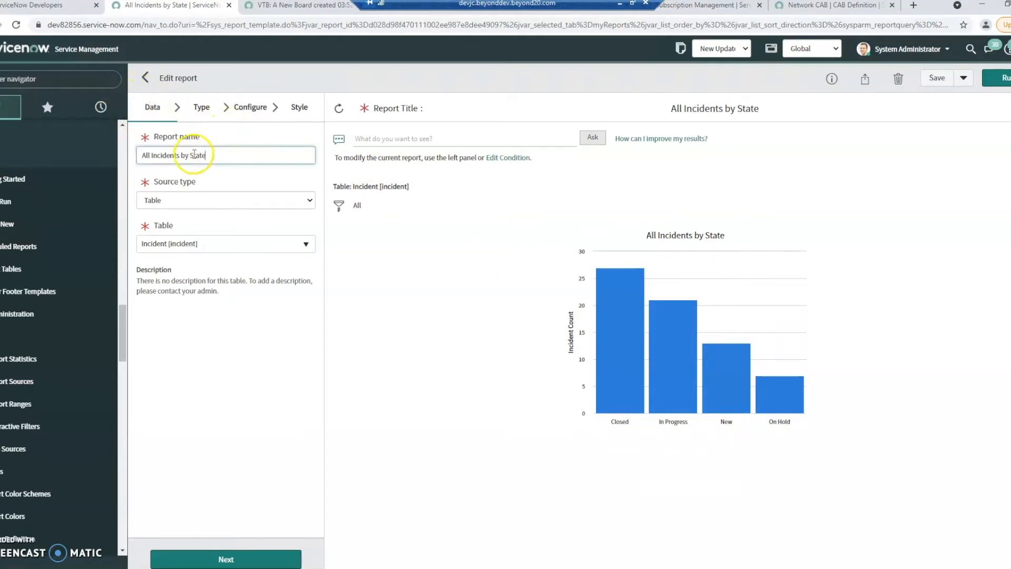
triple_click(173, 154)
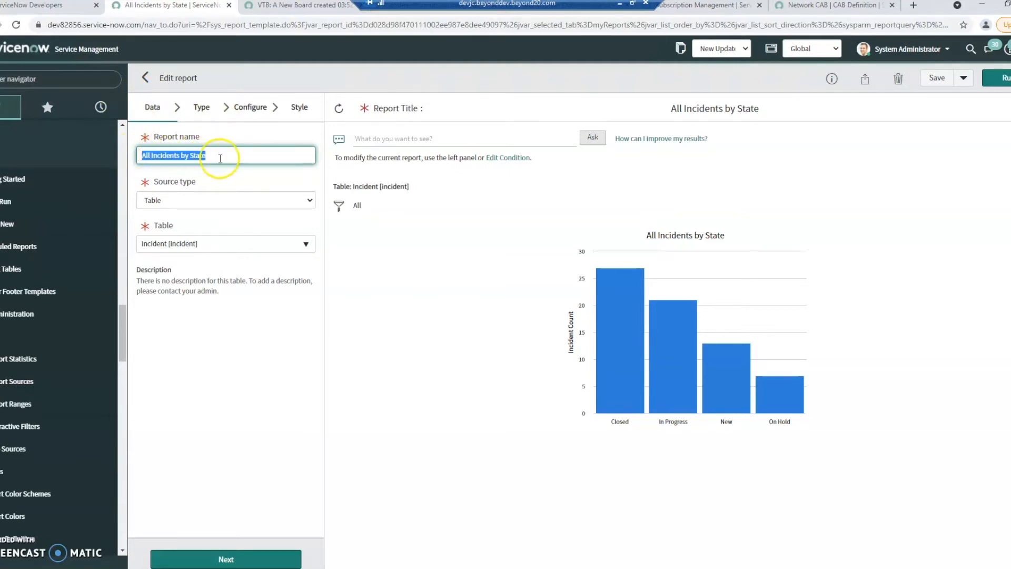
click(225, 200)
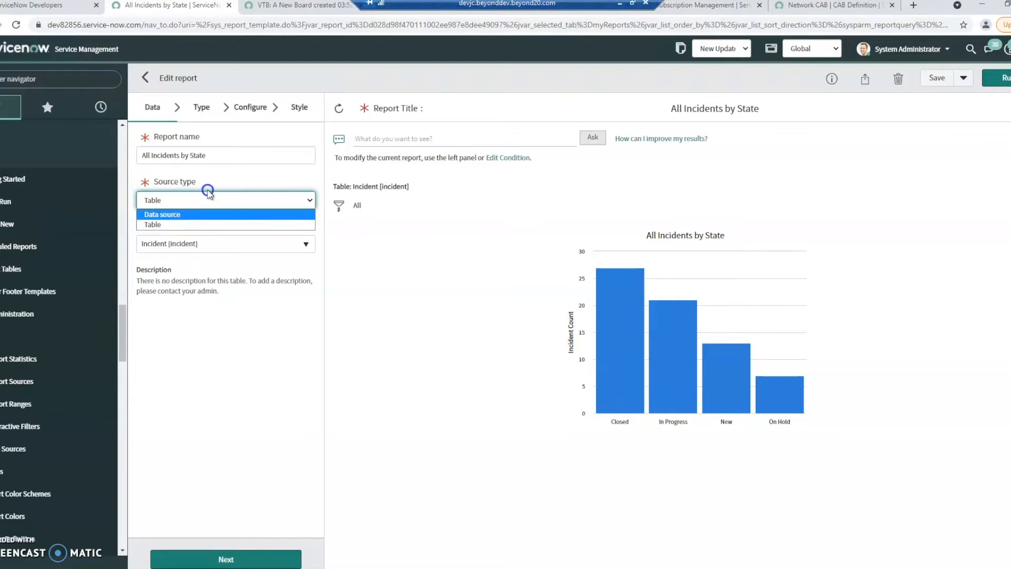
click(153, 225)
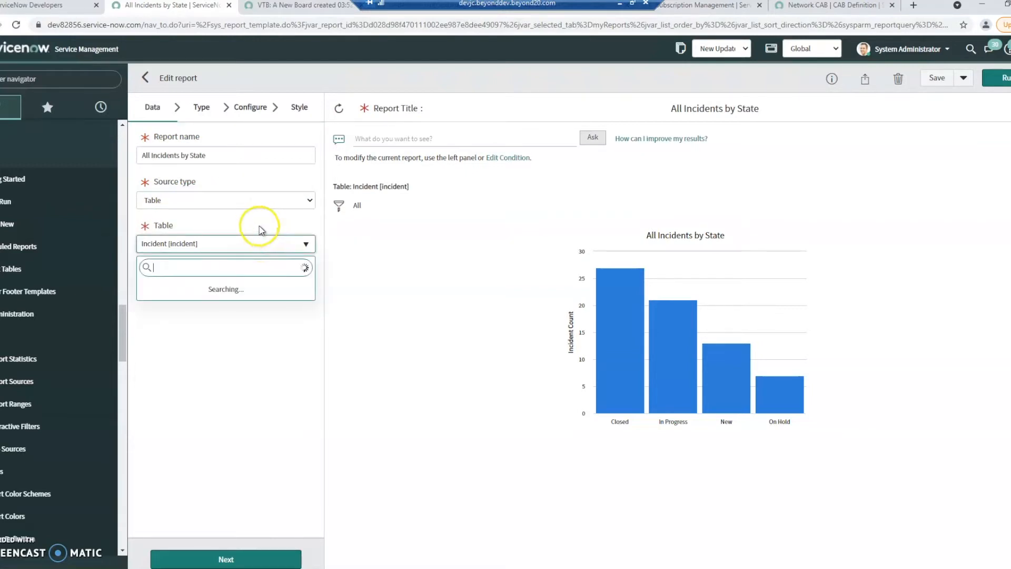
click(225, 267)
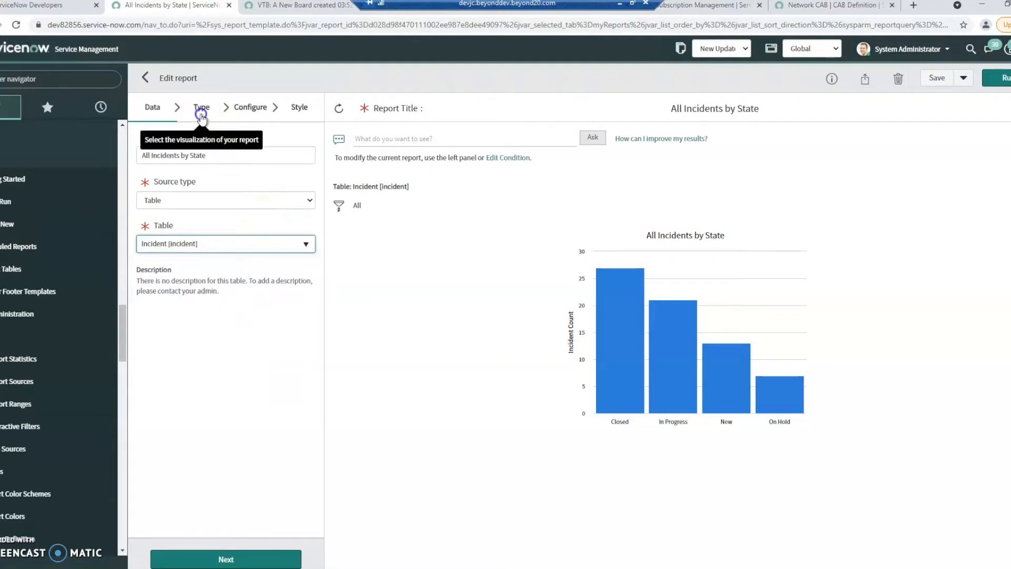
Step: Browse the full chart visualization gallery, leaving the vertical Bar type selected
click(202, 108)
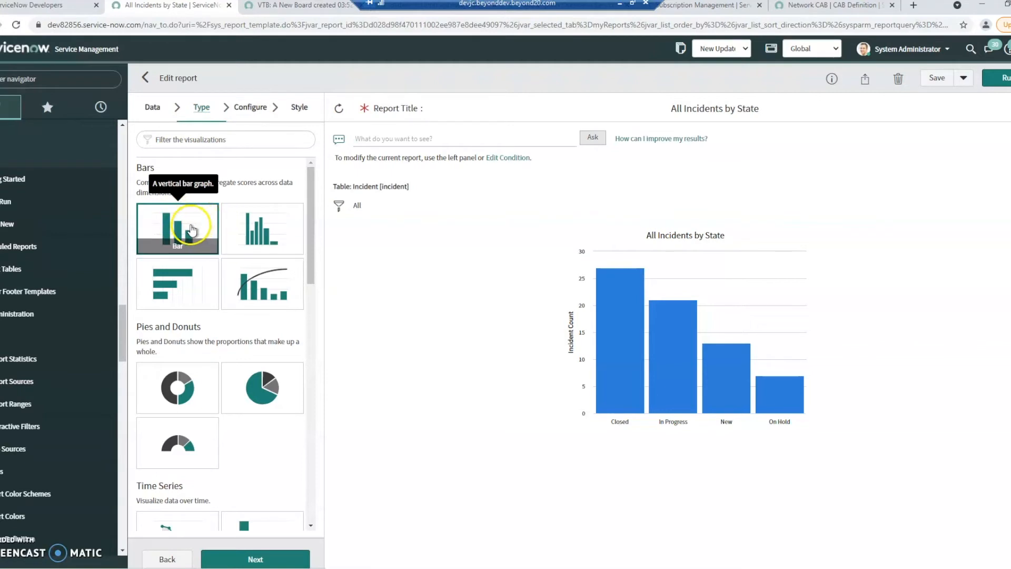
mouse_move(239, 229)
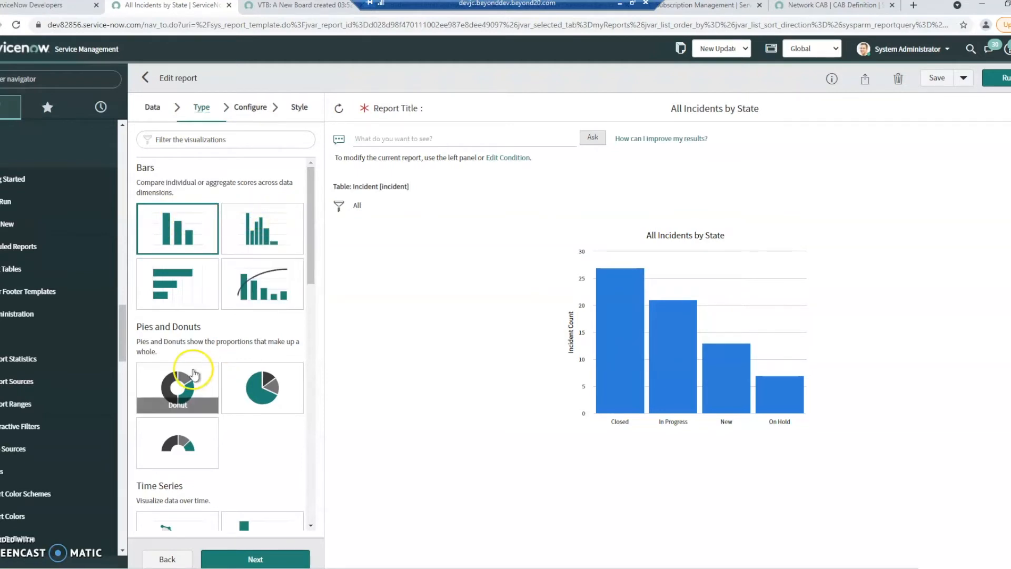
scroll(down, 3)
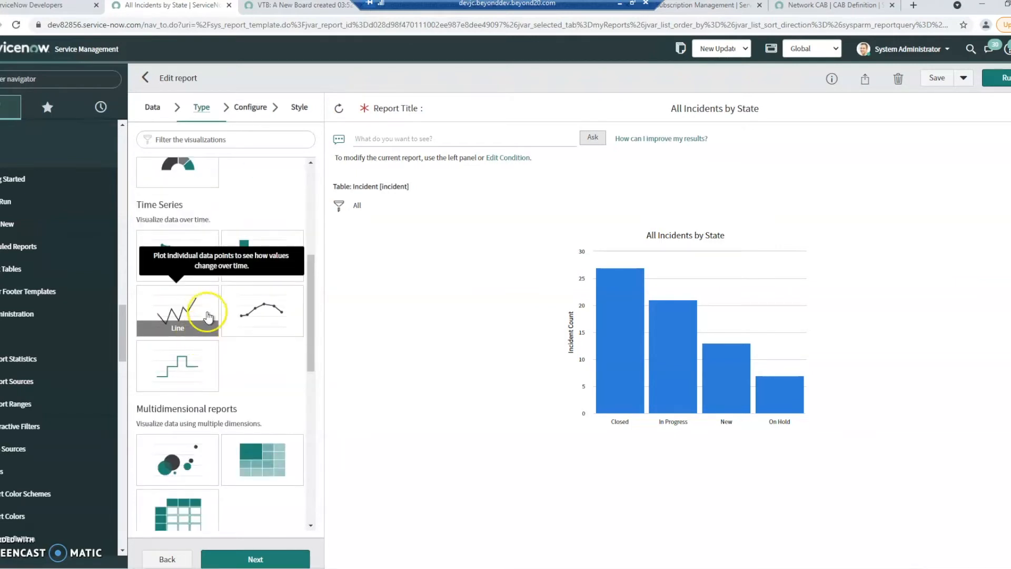
scroll(down, 3)
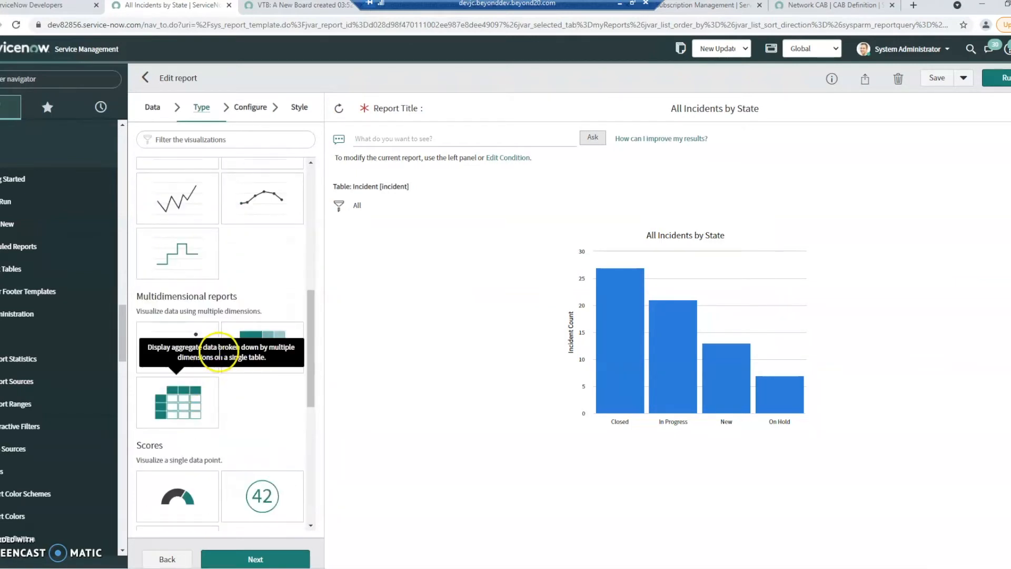
scroll(down, 3)
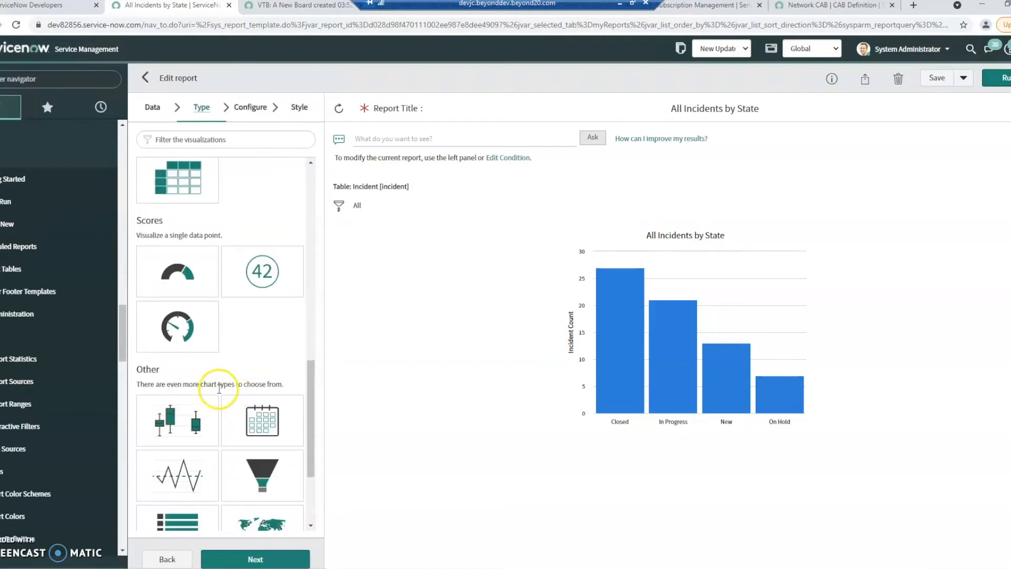
scroll(down, 3)
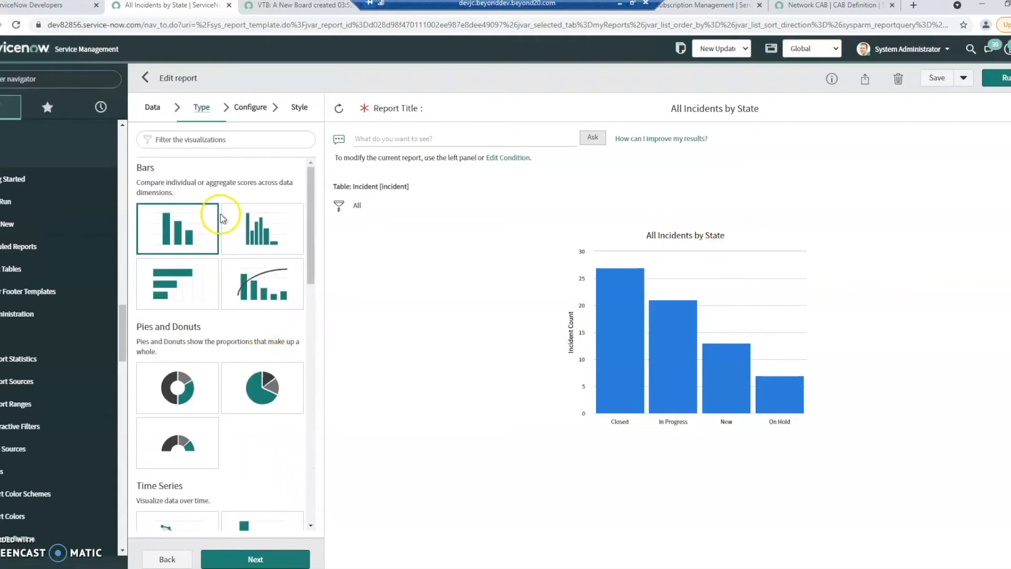
mouse_move(251, 106)
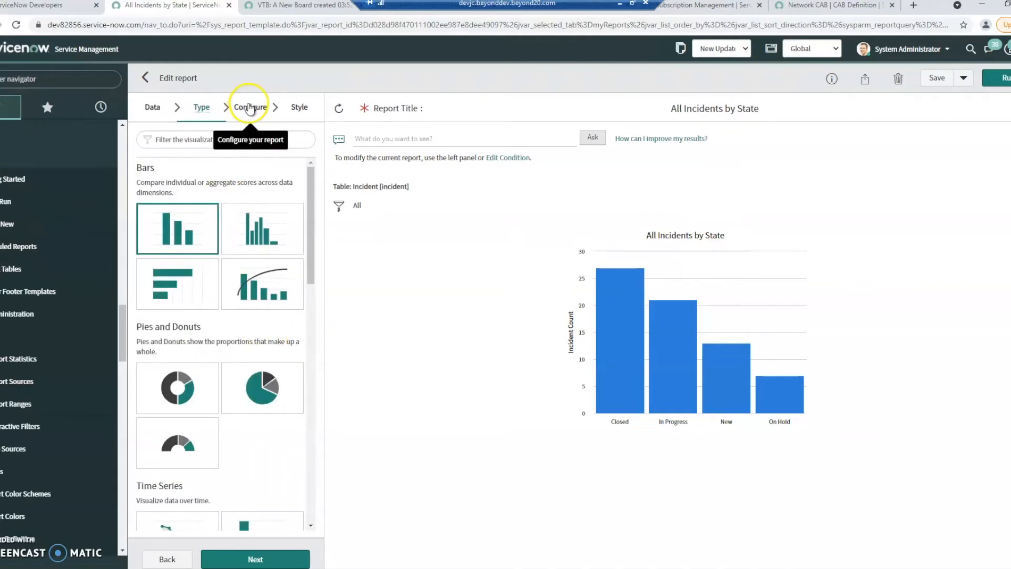
Step: Keep Group by State, set Stack by to Assigned to and show it as grouped bars
click(251, 107)
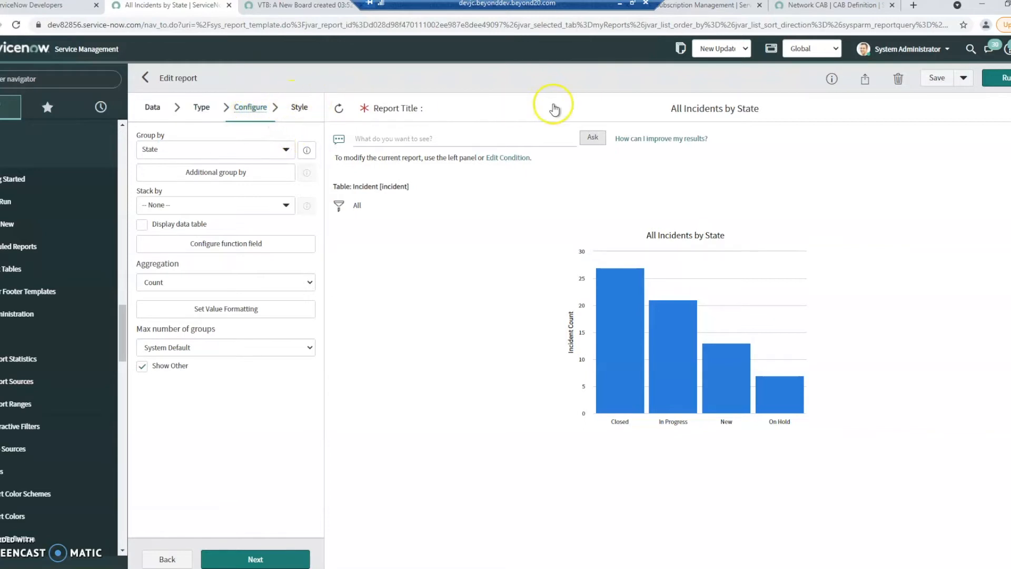
click(714, 109)
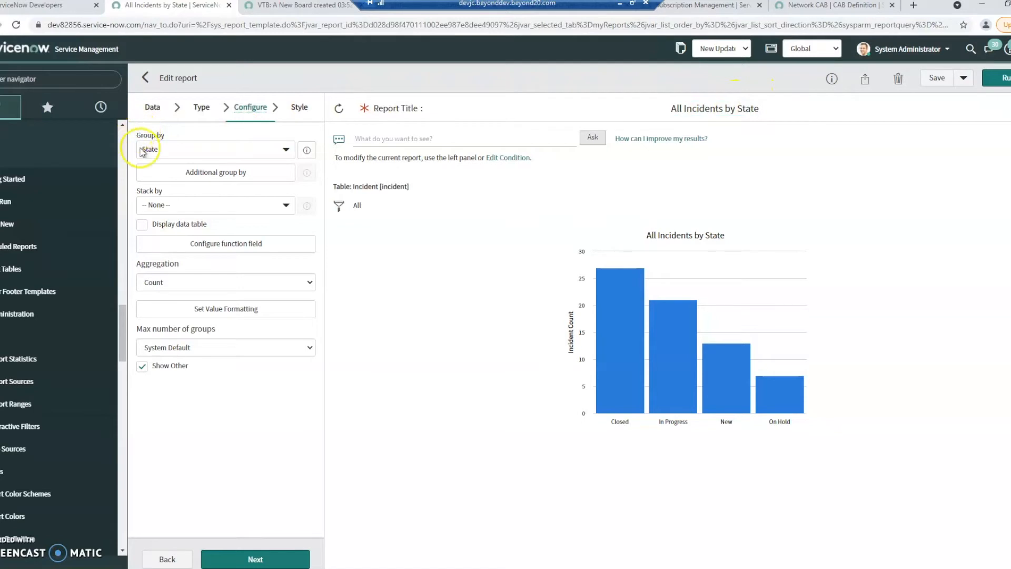
mouse_move(235, 172)
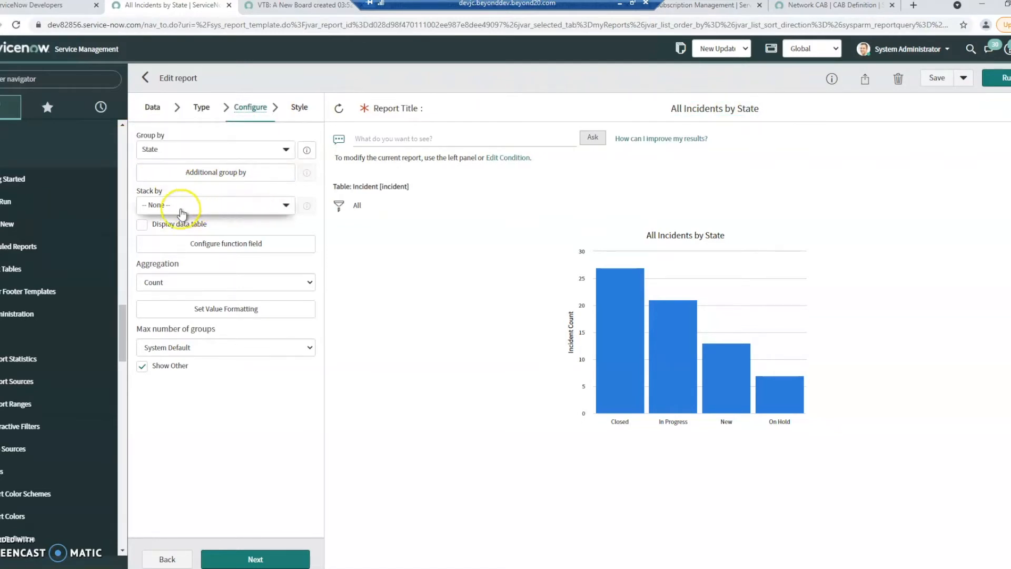
click(215, 206)
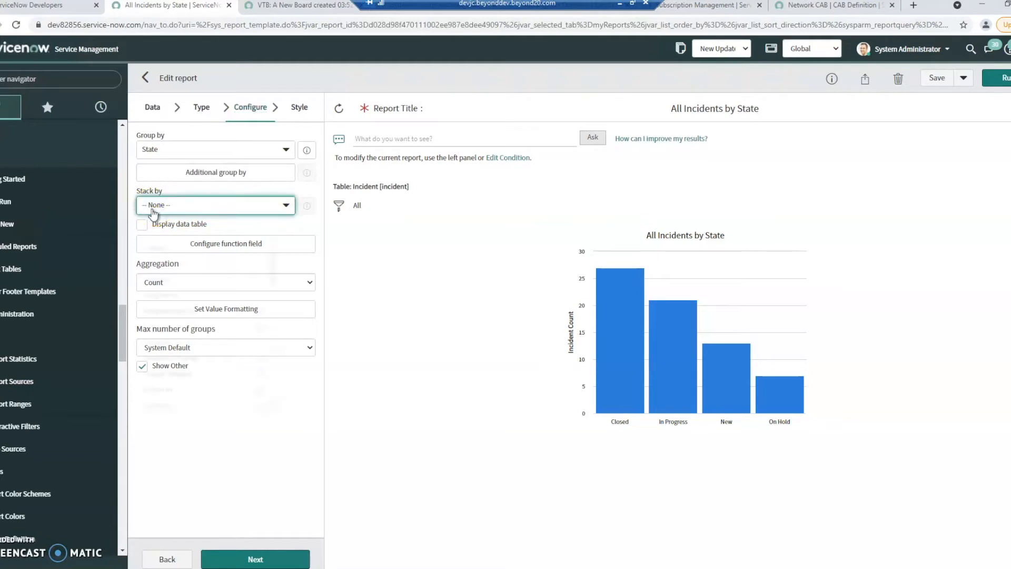
click(214, 206)
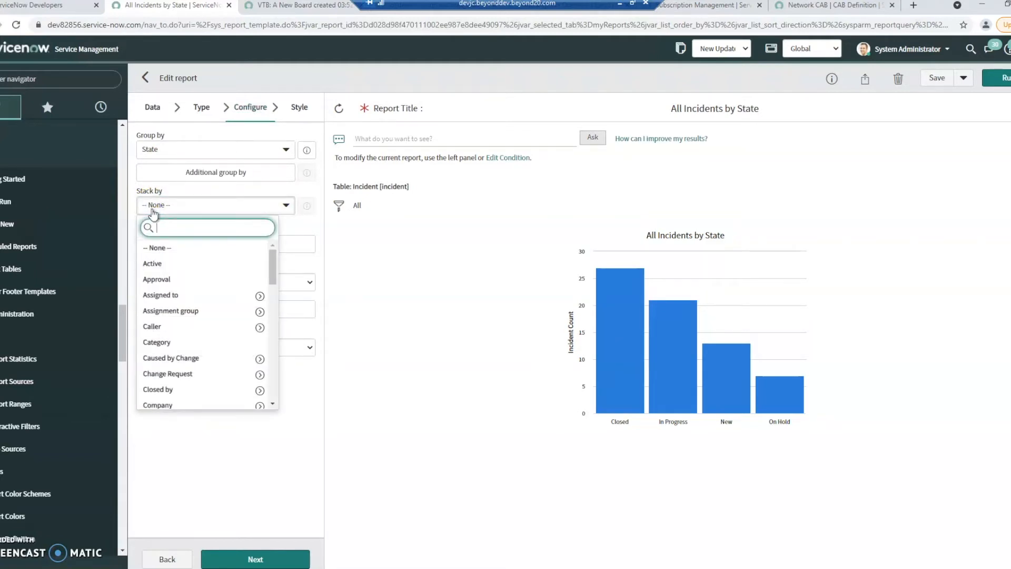
mouse_move(112, 232)
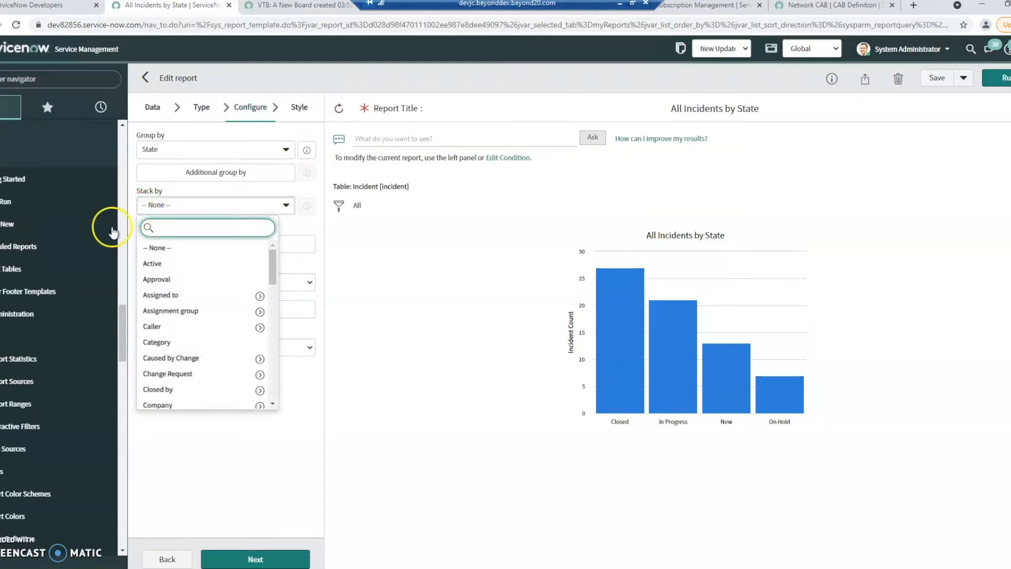
click(160, 295)
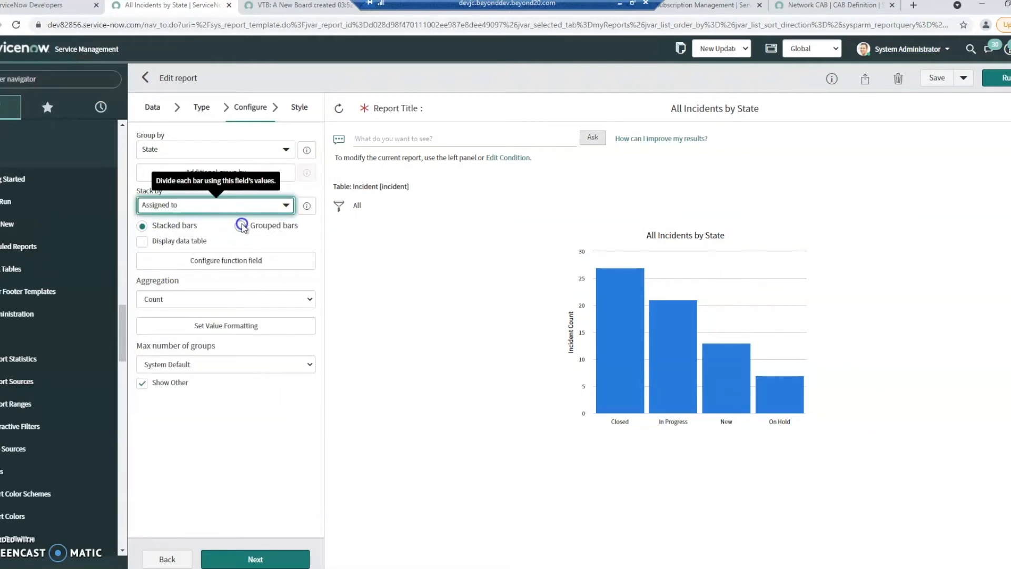
click(240, 225)
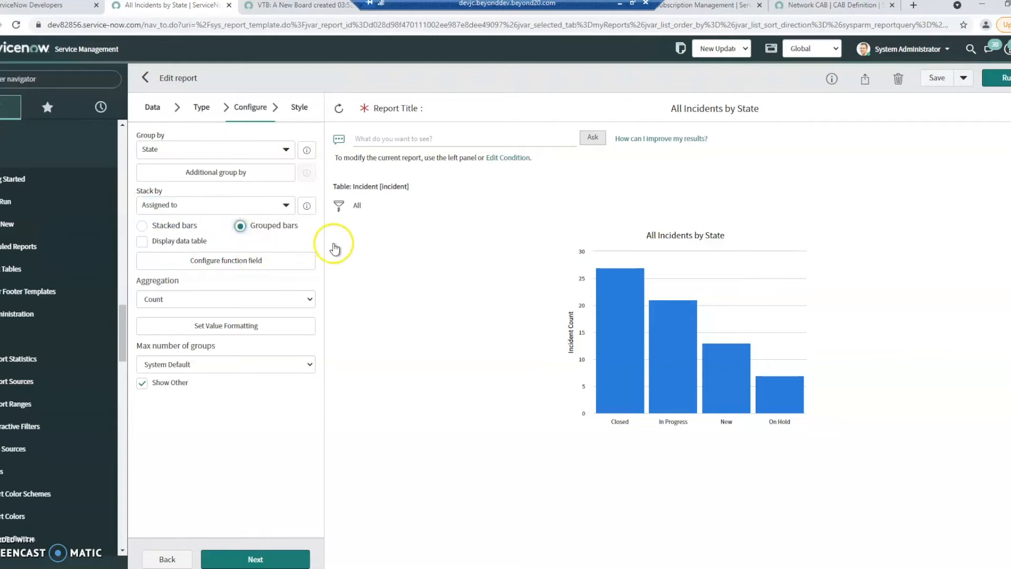
mouse_move(620, 273)
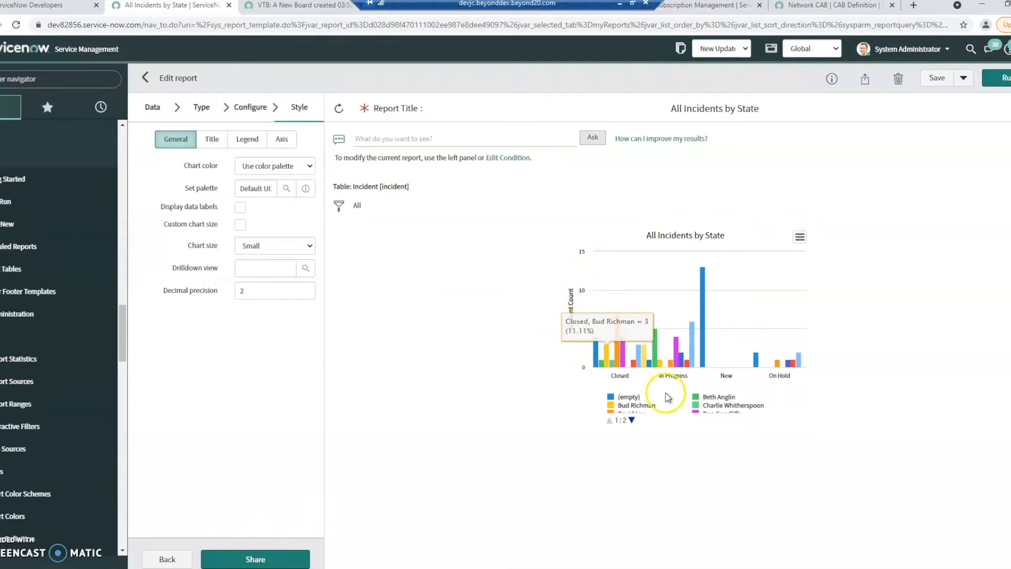
mouse_move(182, 482)
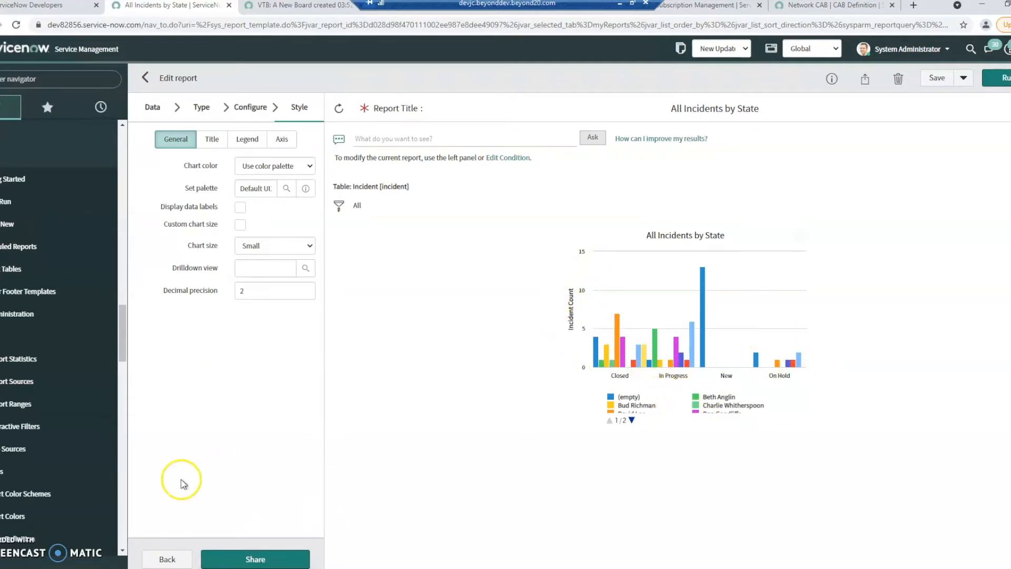
Step: Set Stack by back to None and review aggregation choices, keeping Count
click(250, 108)
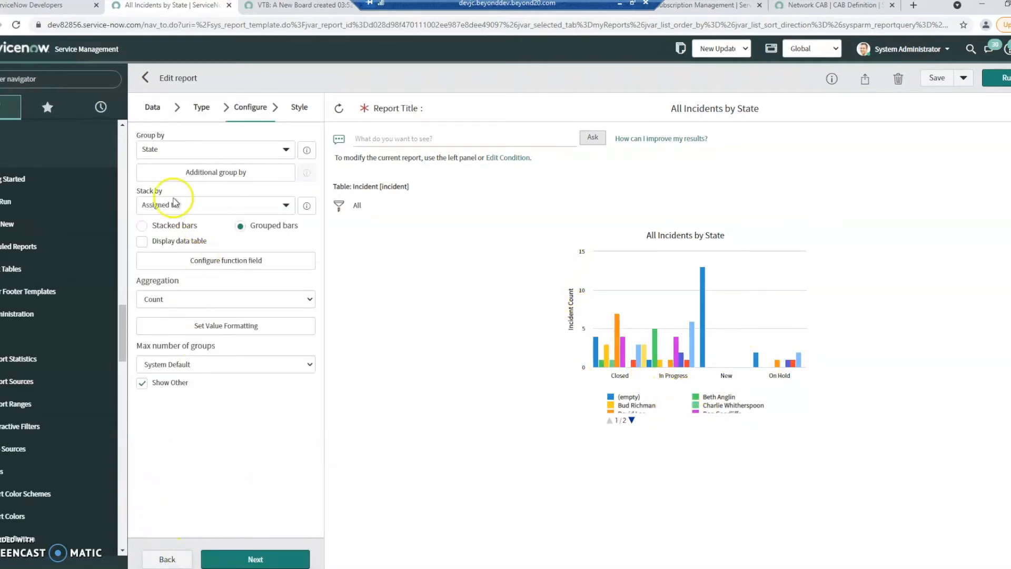
click(215, 205)
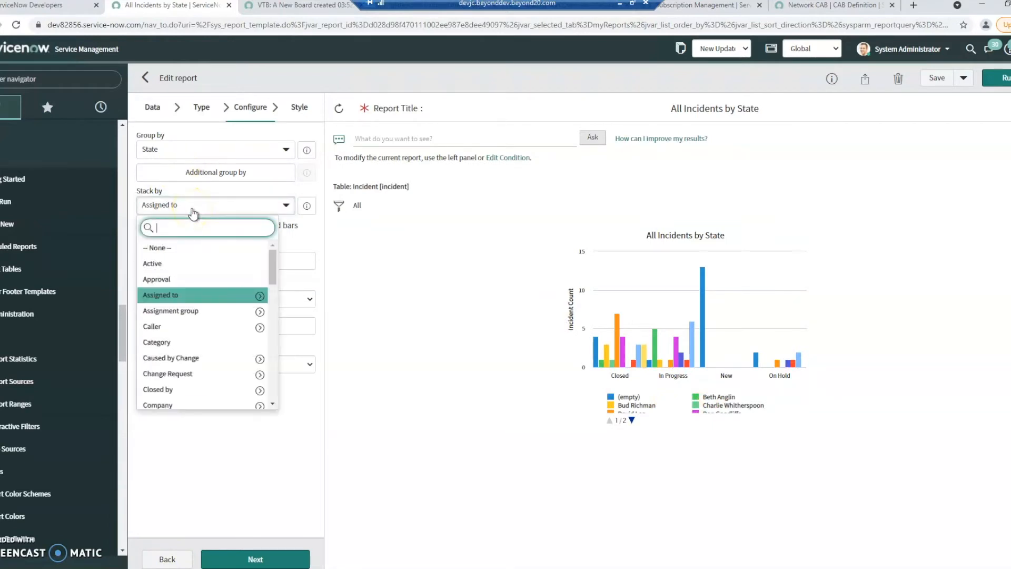
click(157, 247)
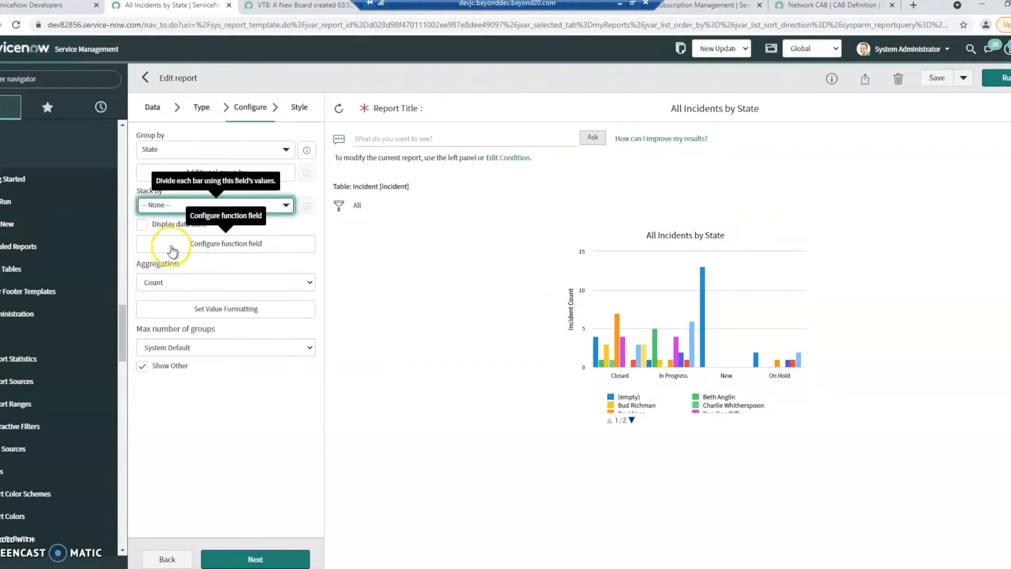
mouse_move(217, 271)
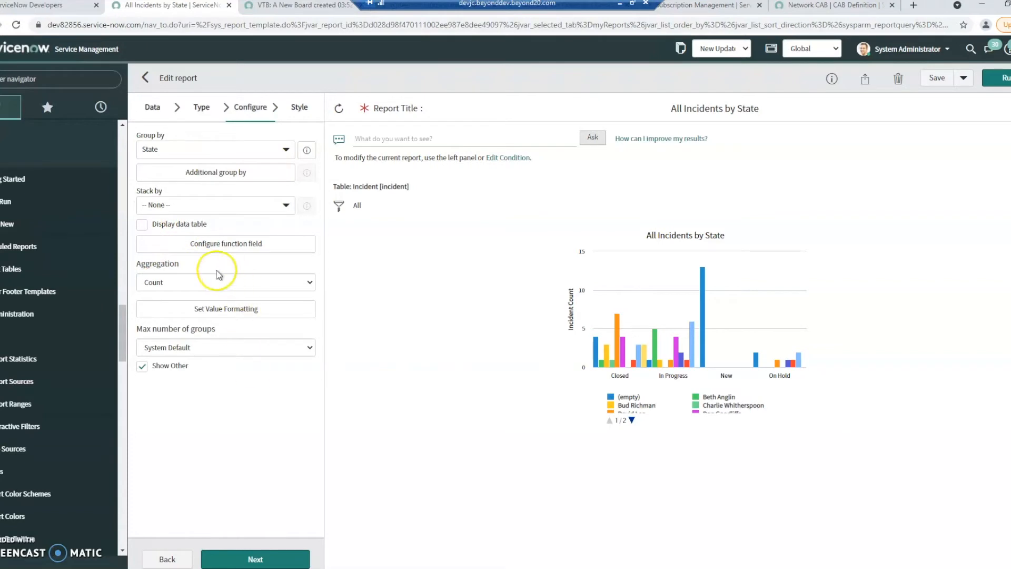
mouse_move(179, 261)
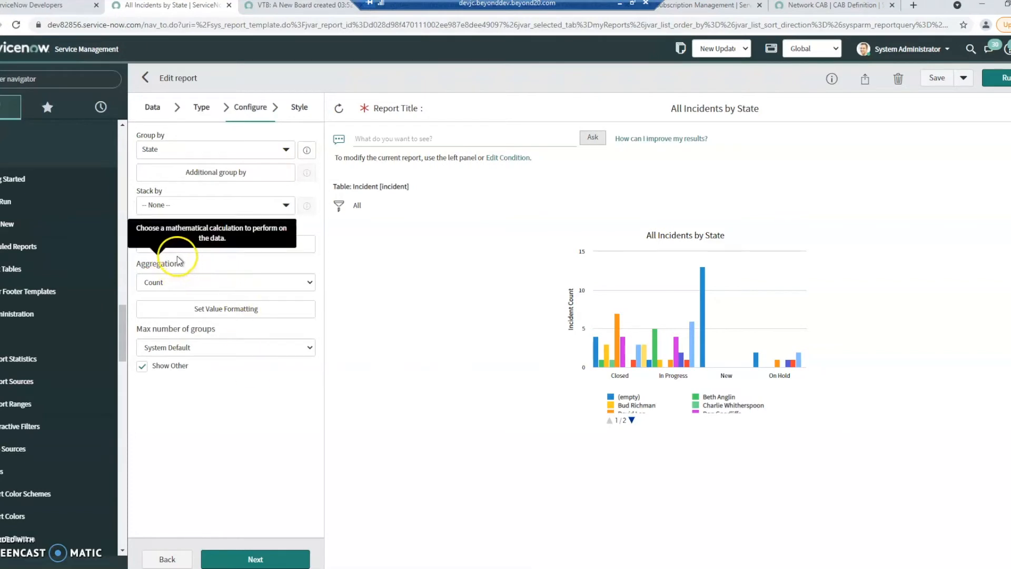
click(225, 283)
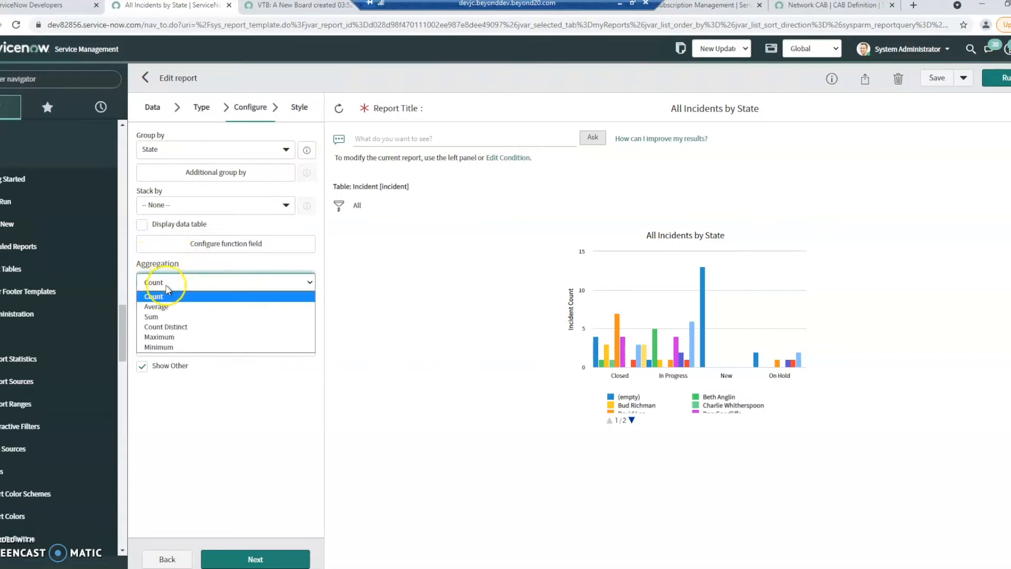
mouse_move(156, 307)
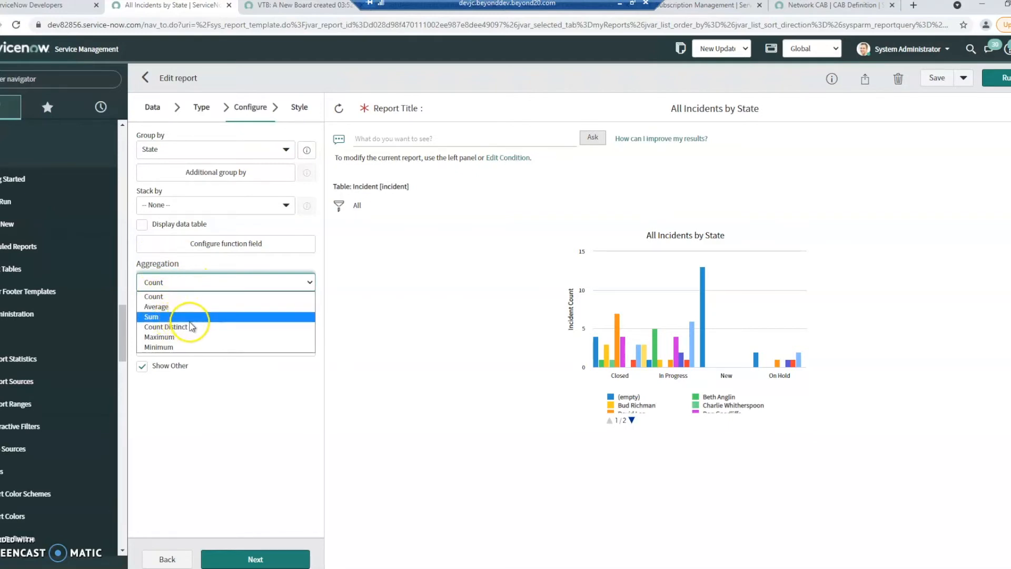
mouse_move(187, 327)
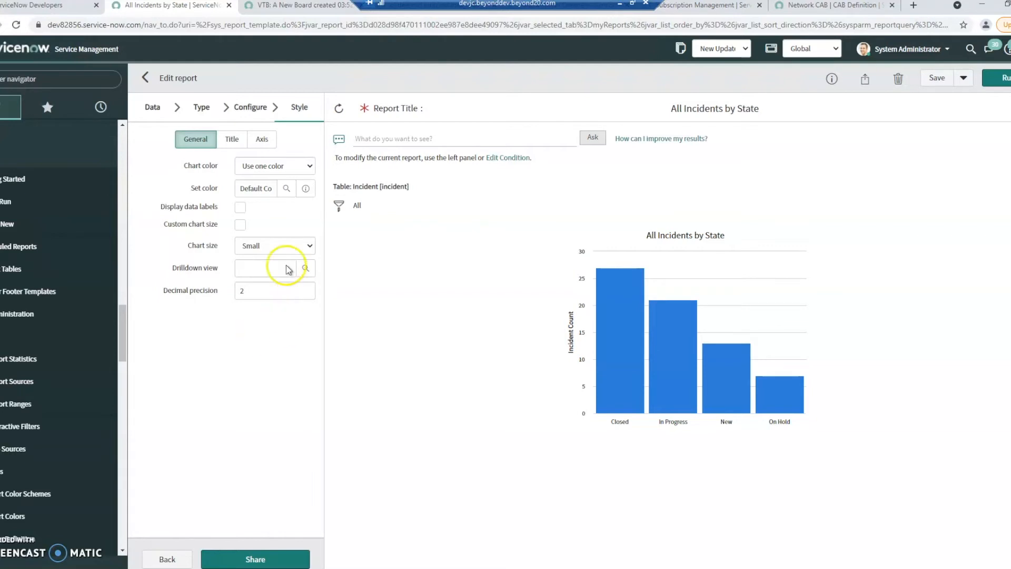
Step: Keep Use one color for the chart and try Display data labels before switching them off
click(274, 166)
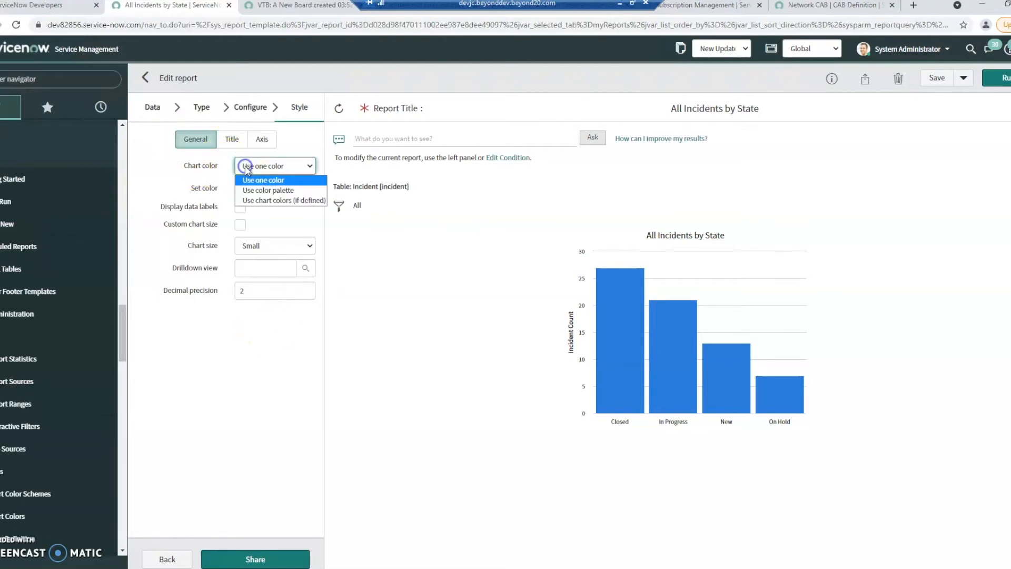
click(262, 180)
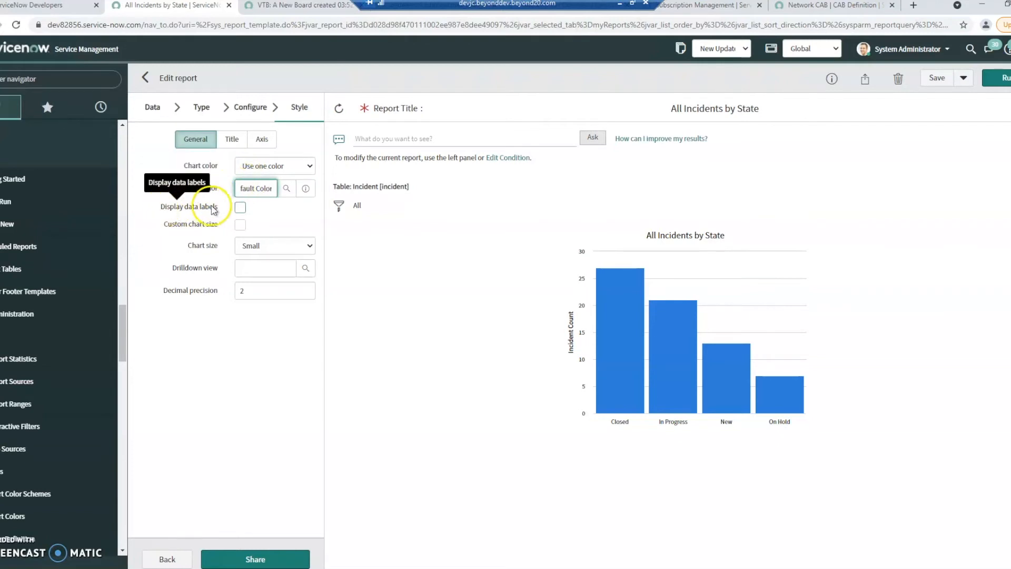
click(240, 208)
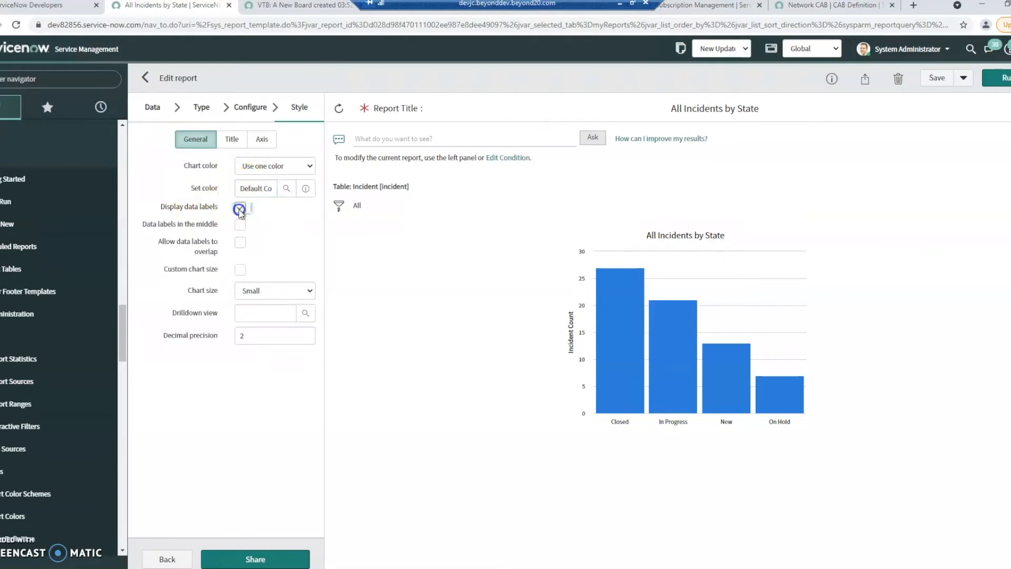
click(240, 206)
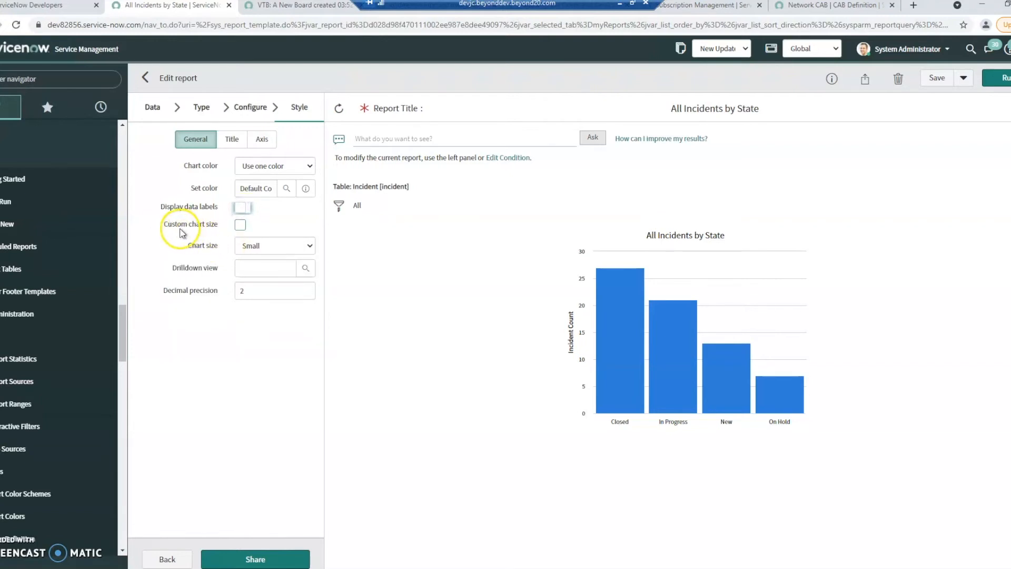
mouse_move(221, 244)
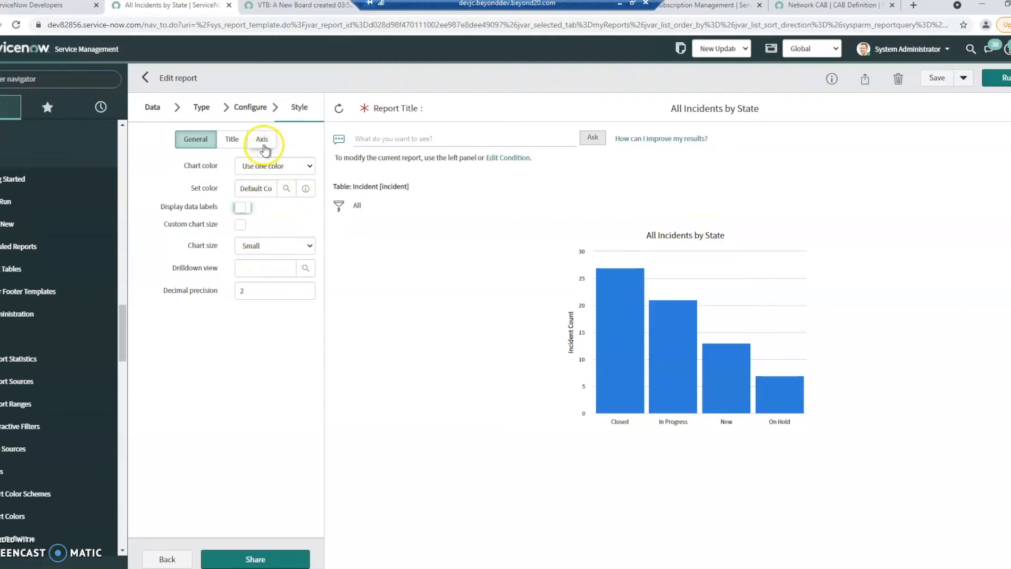
click(232, 139)
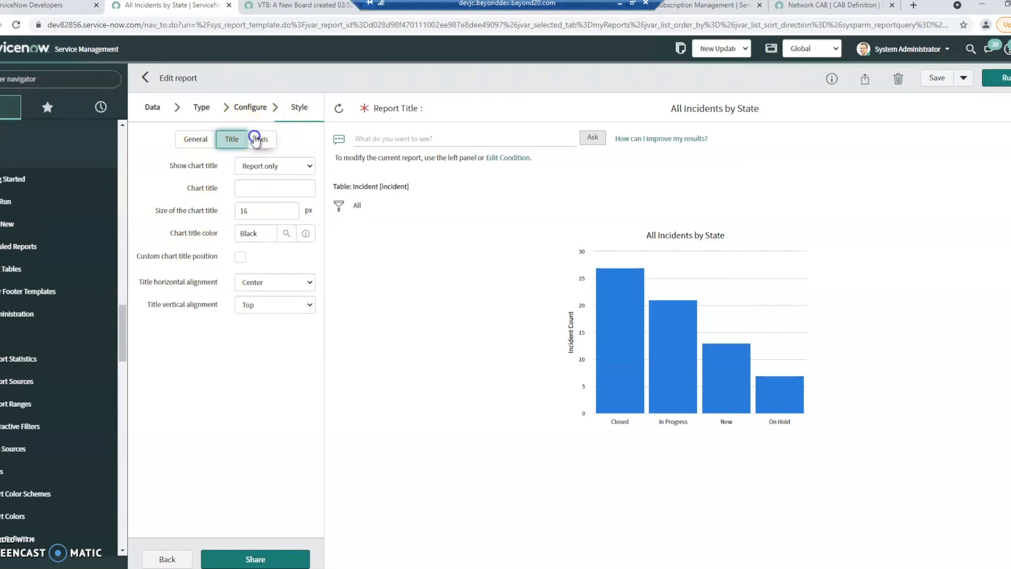
Step: Review the Title settings, then the Axis settings for the X and Y axes
click(262, 139)
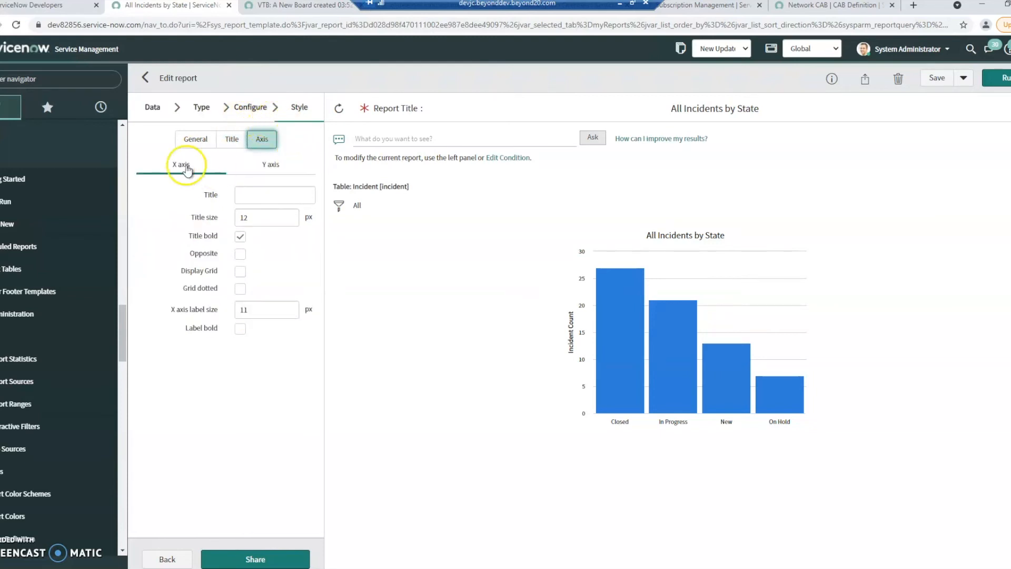
mouse_move(181, 164)
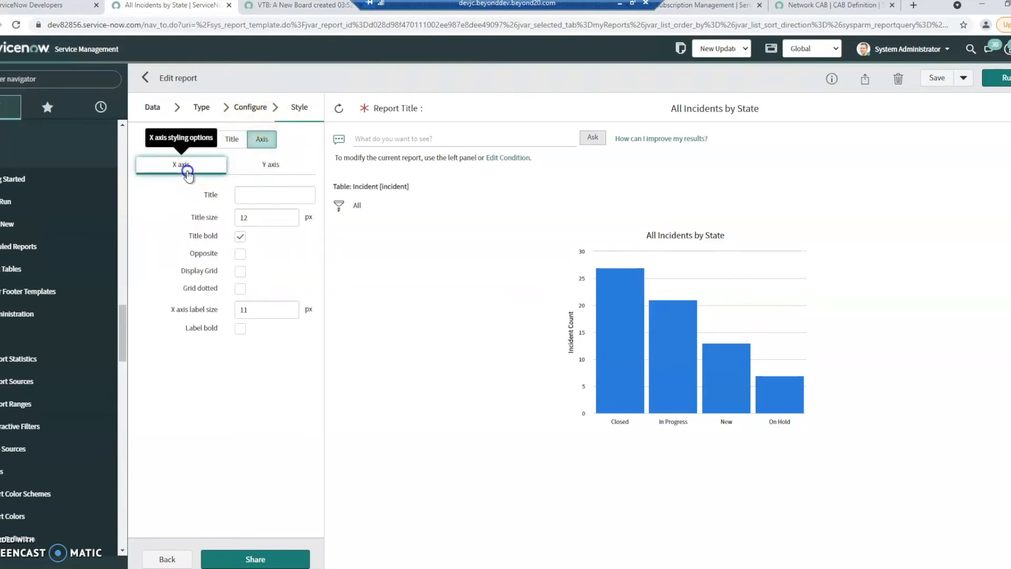
click(270, 164)
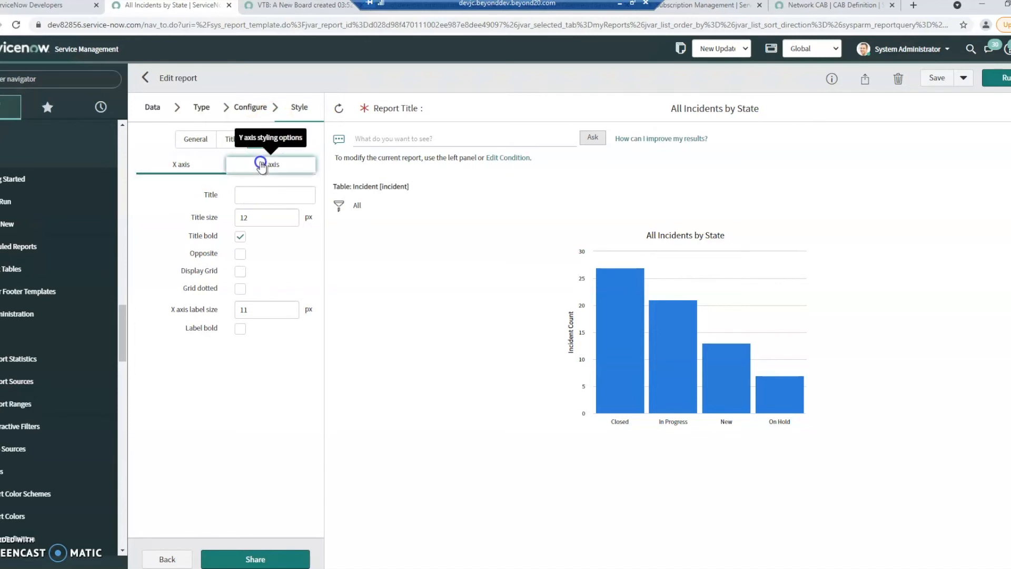
click(181, 164)
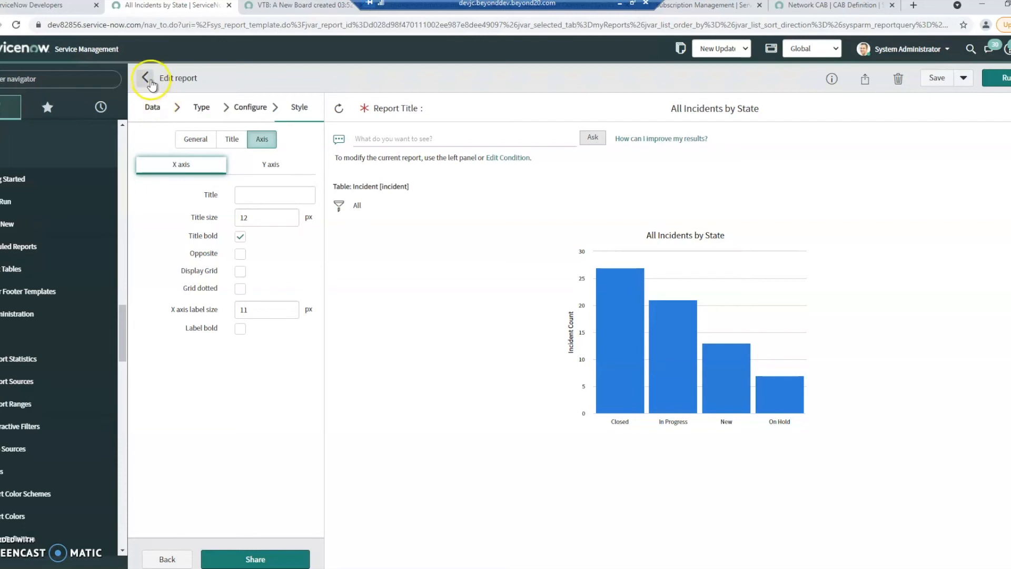
Step: Return to the Reports list, switch to All and scroll down through the reports
click(146, 76)
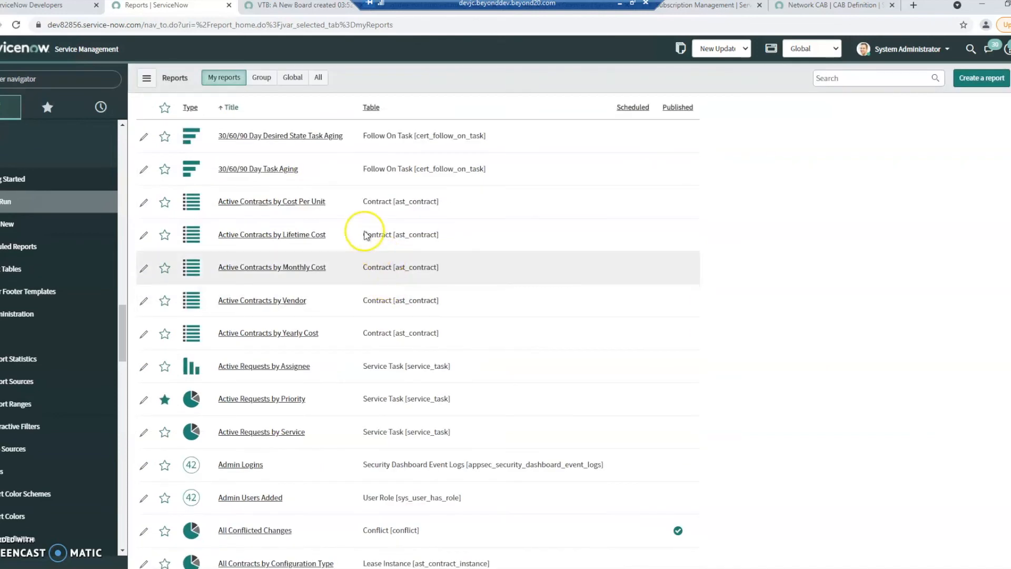
click(317, 77)
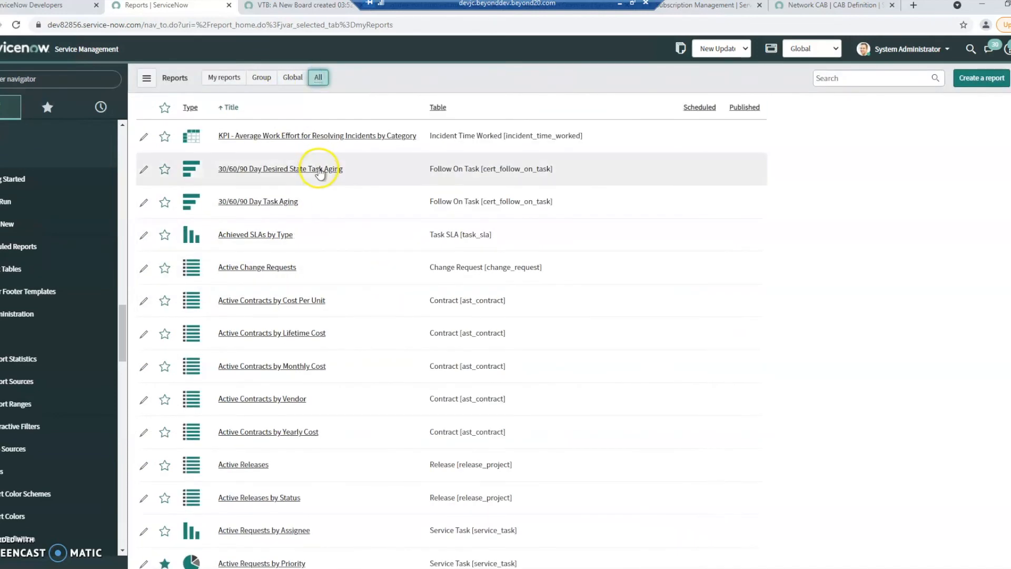
scroll(down, 3)
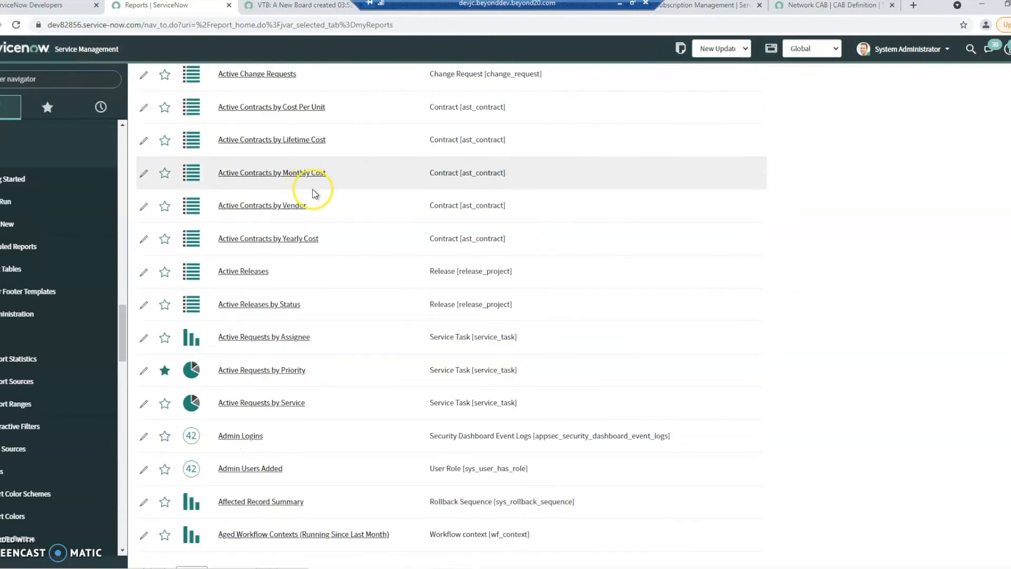
mouse_move(314, 191)
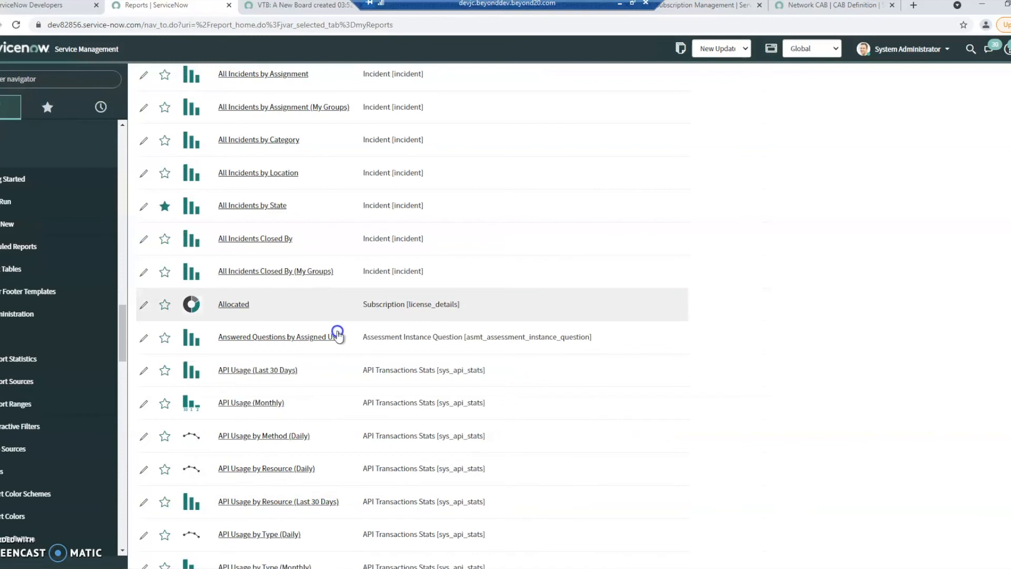
scroll(down, 3)
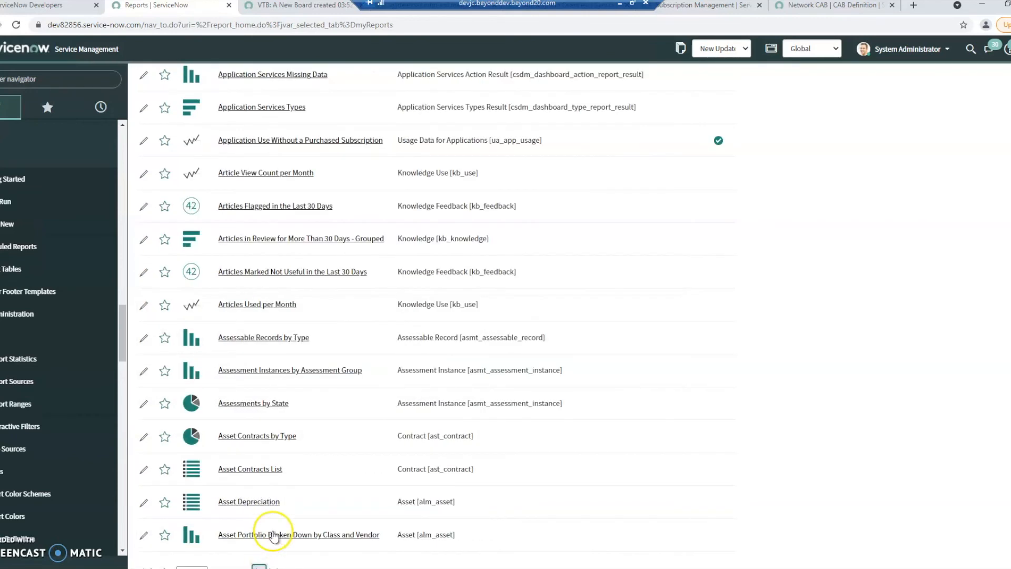
mouse_move(466, 238)
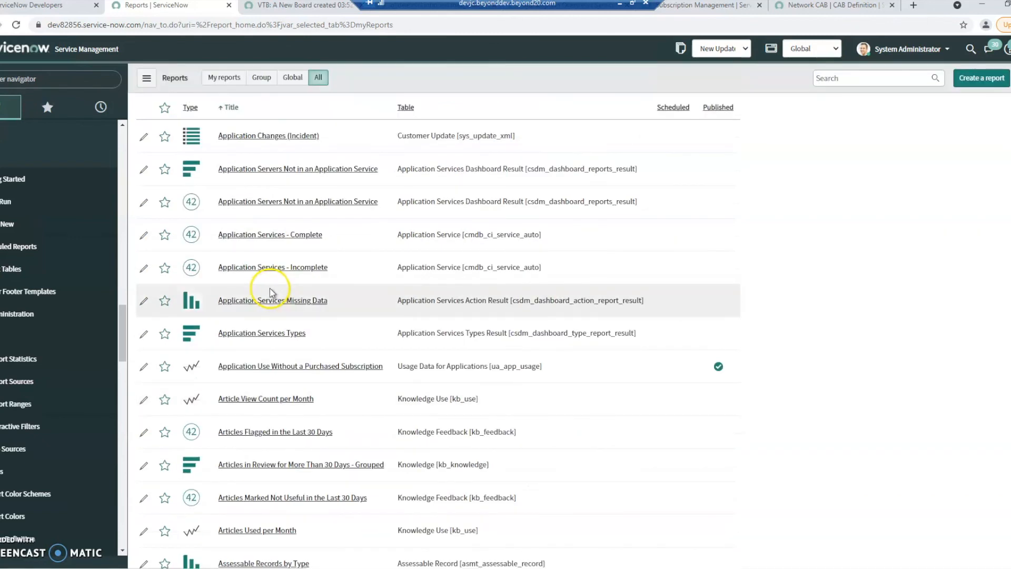
mouse_move(871, 87)
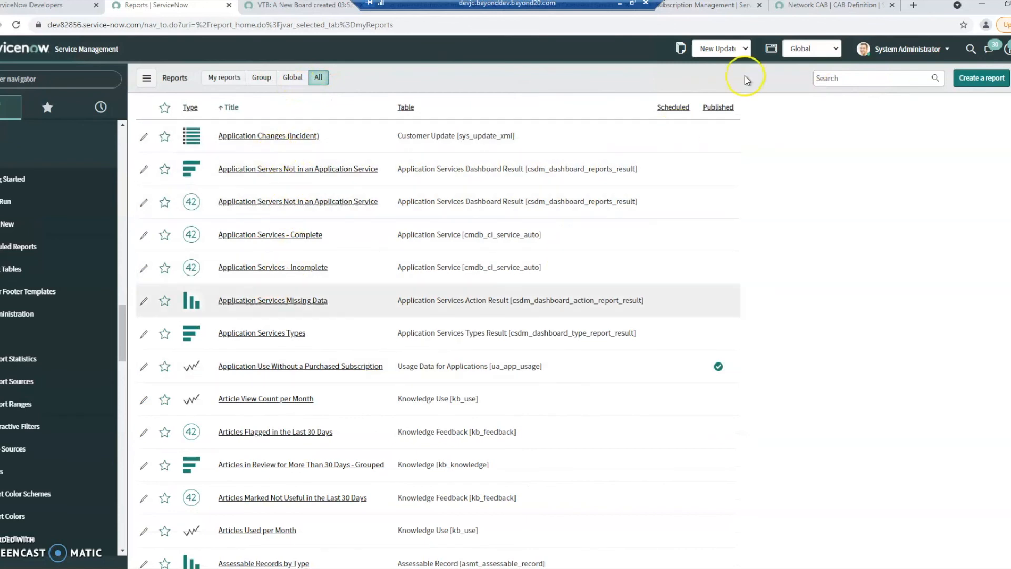
mouse_move(774, 27)
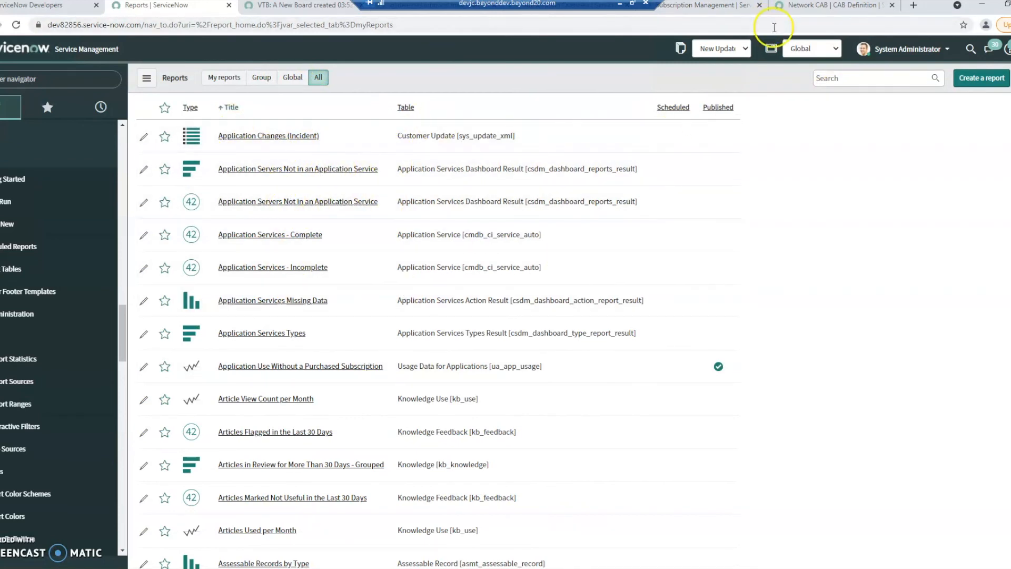
Step: Search the Reports list for titles containing 'change'
click(878, 77)
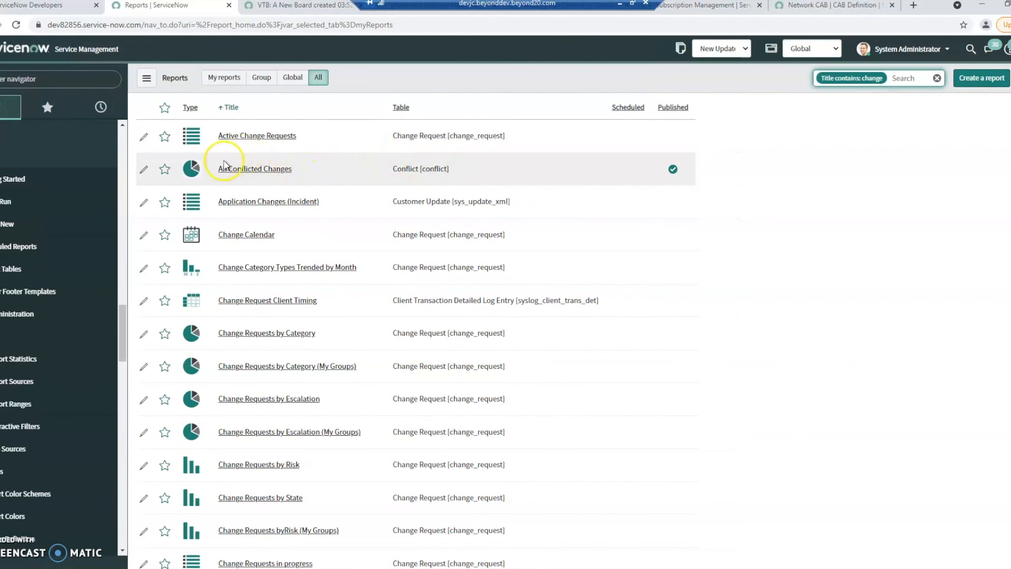
mouse_move(242, 250)
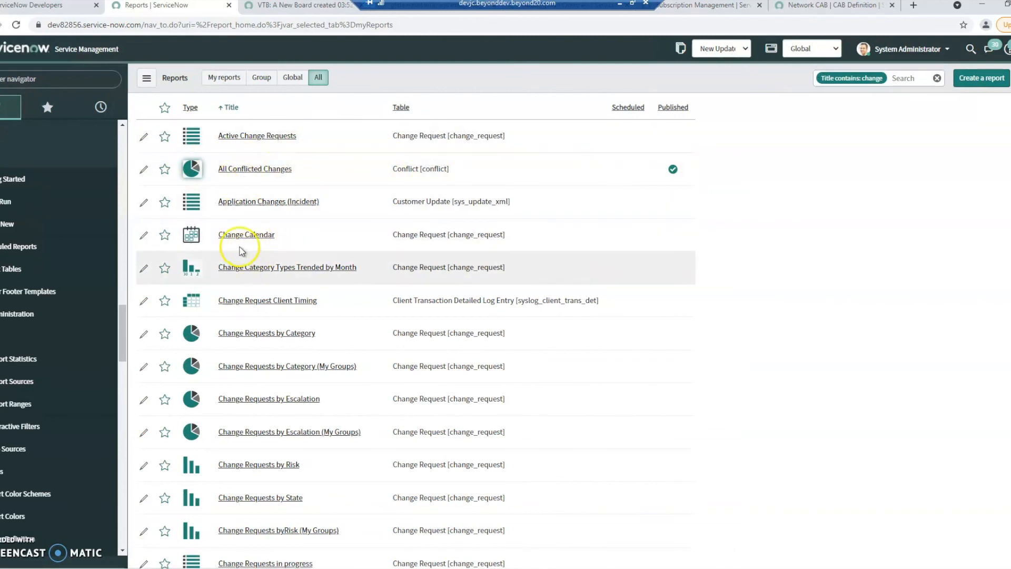
mouse_move(350, 352)
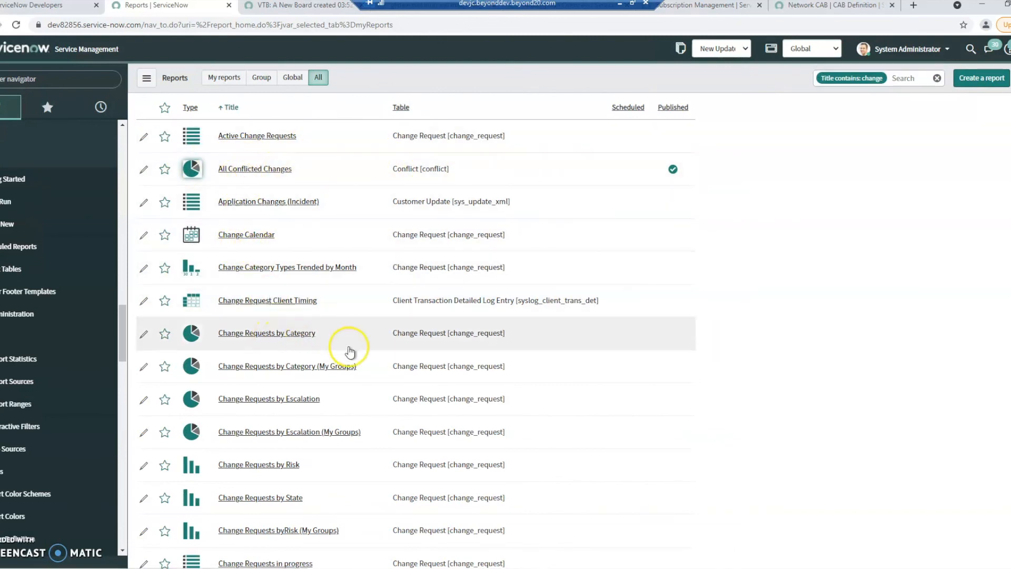